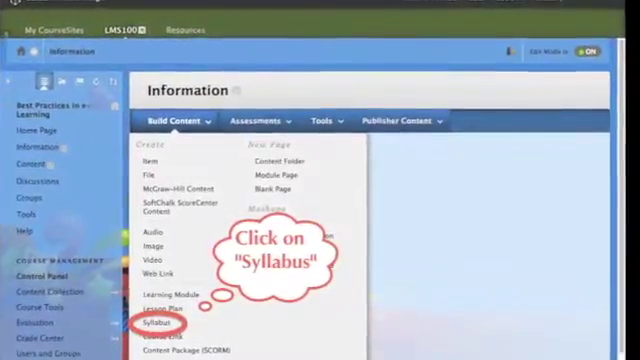
Start a new syllabus named 'LMS100 Best Practices in e-Learning' from Build Content
{"action": "left_click", "coordinate": [156, 324]}
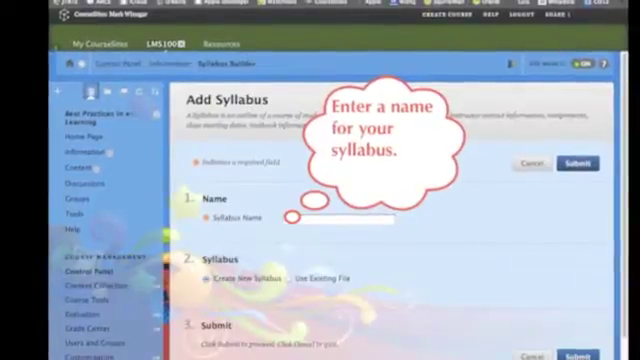
{"action": "type", "text": "LMS100 Best Practices in e-Learning"}
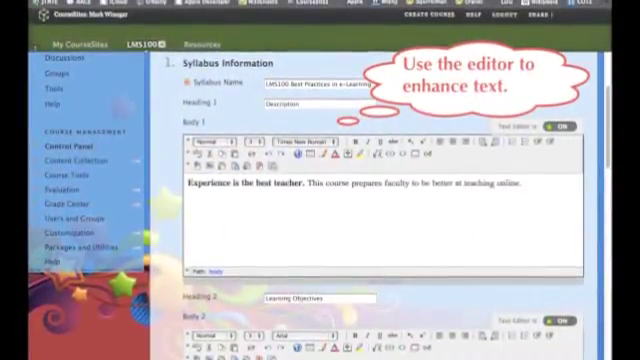
Scroll through the Description, Learning Objectives and Required Materials editors down to the options
{"action": "scroll", "scroll_direction": "down", "scroll_amount": 3}
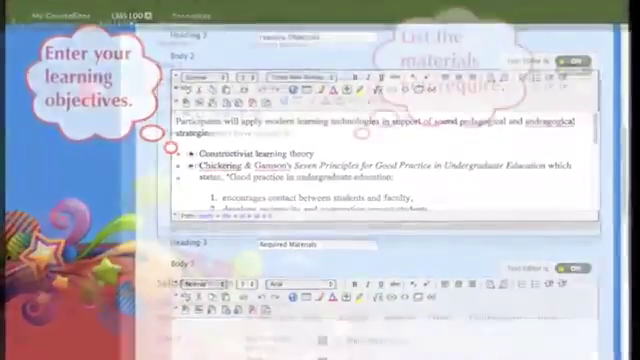
{"action": "scroll", "scroll_direction": "down", "scroll_amount": 3}
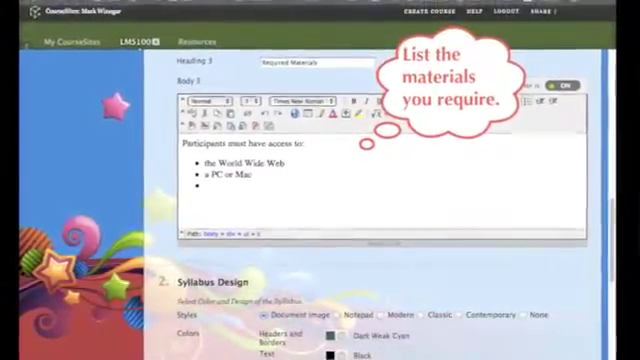
{"action": "scroll", "scroll_direction": "down", "scroll_amount": 3}
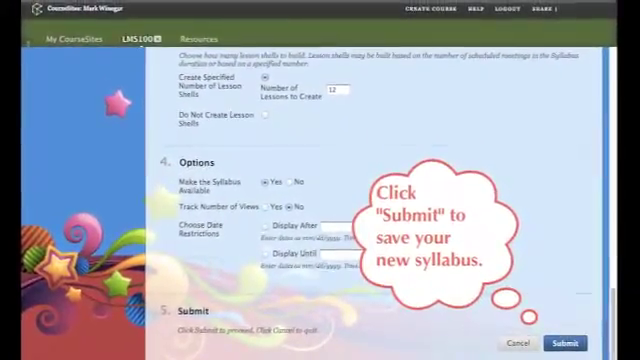
Submit the Add Syllabus page to save the syllabus to the course
{"action": "left_click", "coordinate": [568, 340]}
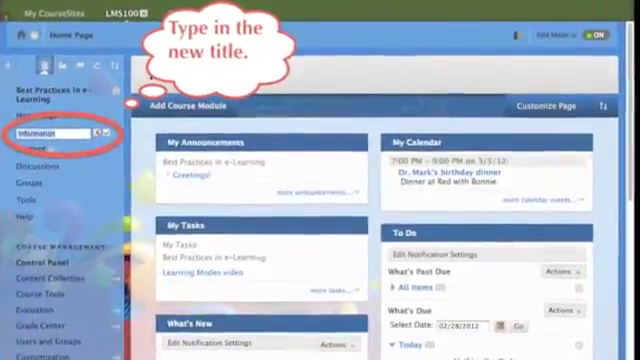
Rename the Information course menu link to 'Syllabus'
{"action": "type", "text": "Syllabus"}
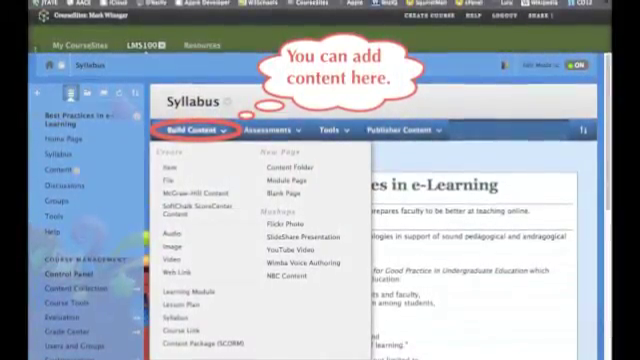
{"action": "left_click", "coordinate": [276, 124]}
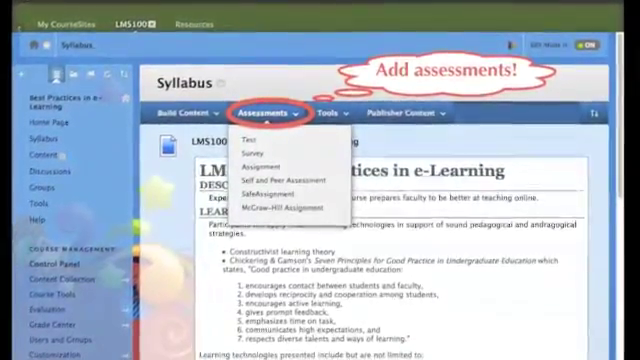
{"action": "left_click", "coordinate": [324, 124]}
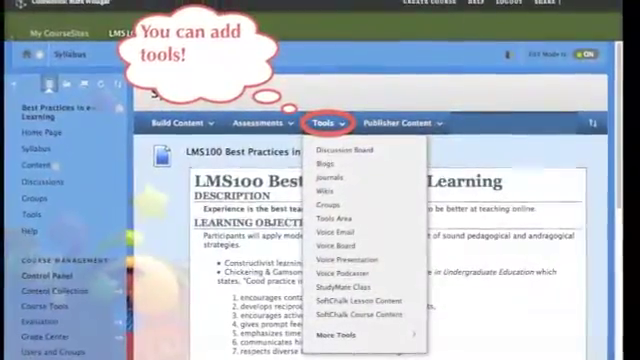